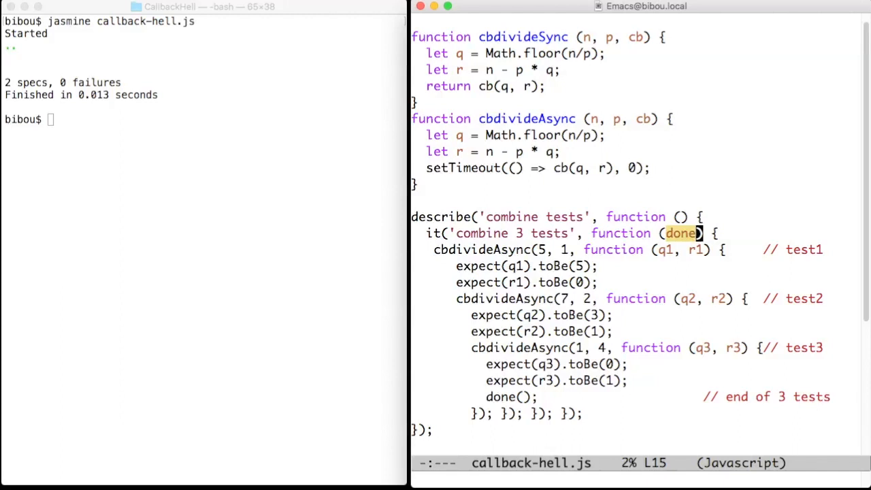
pyautogui.scroll(-3)
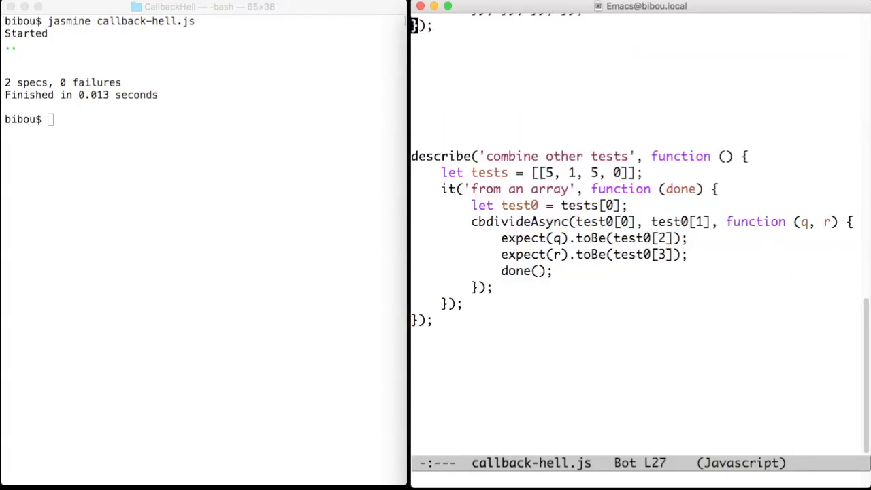